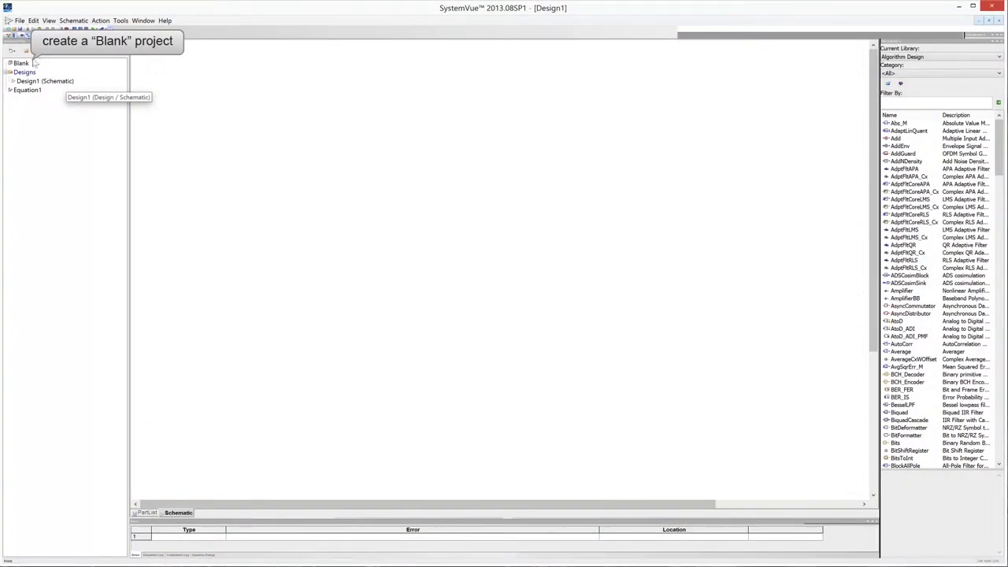
Rename the Design1 schematic to mathlang in the Workspace Tree and select the Designs folder
left_click(41, 81)
type("mathlan")
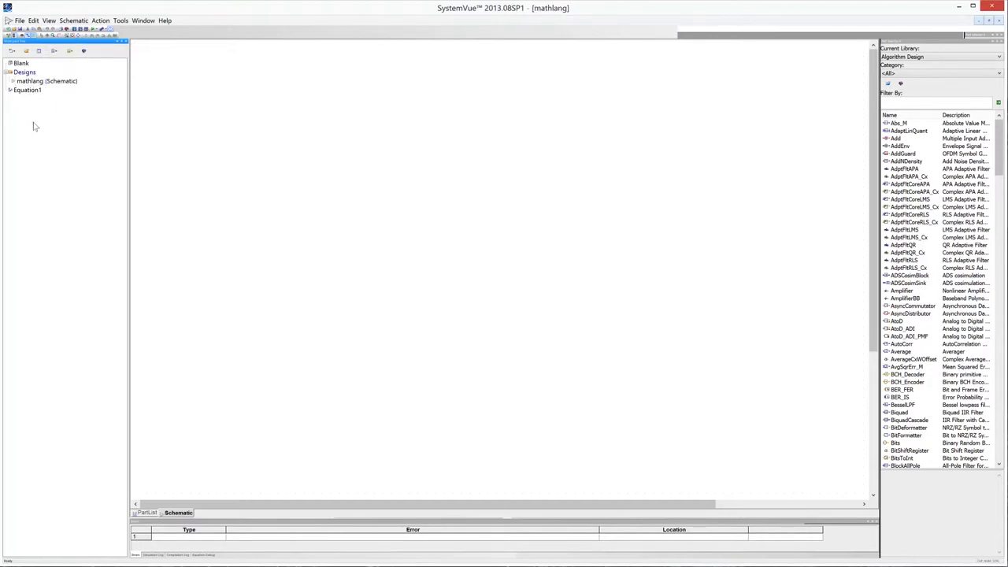
left_click(25, 72)
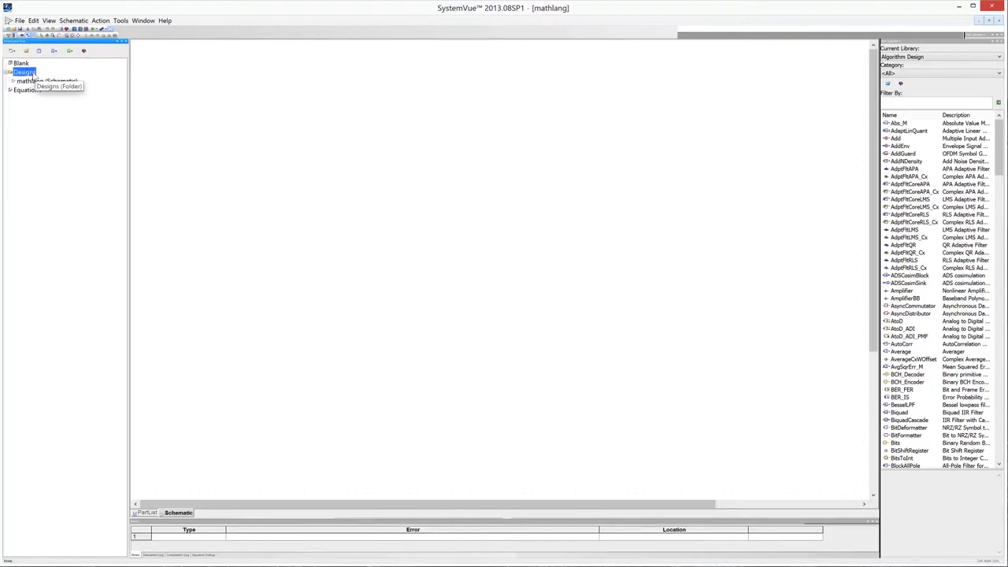
Add a Data Flow analysis named mathlang_analysis under the Designs folder and accept it
right_click(23, 73)
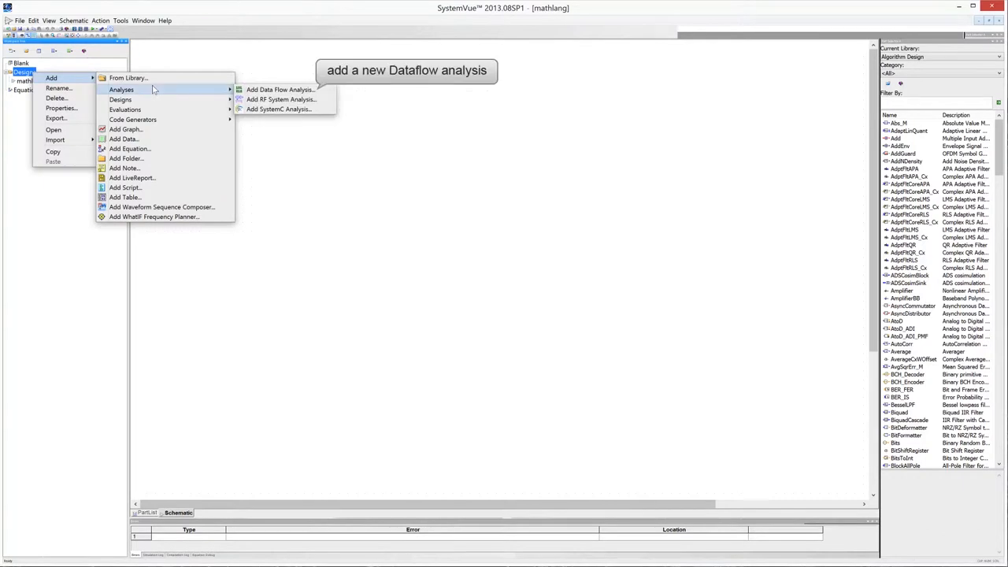
left_click(280, 88)
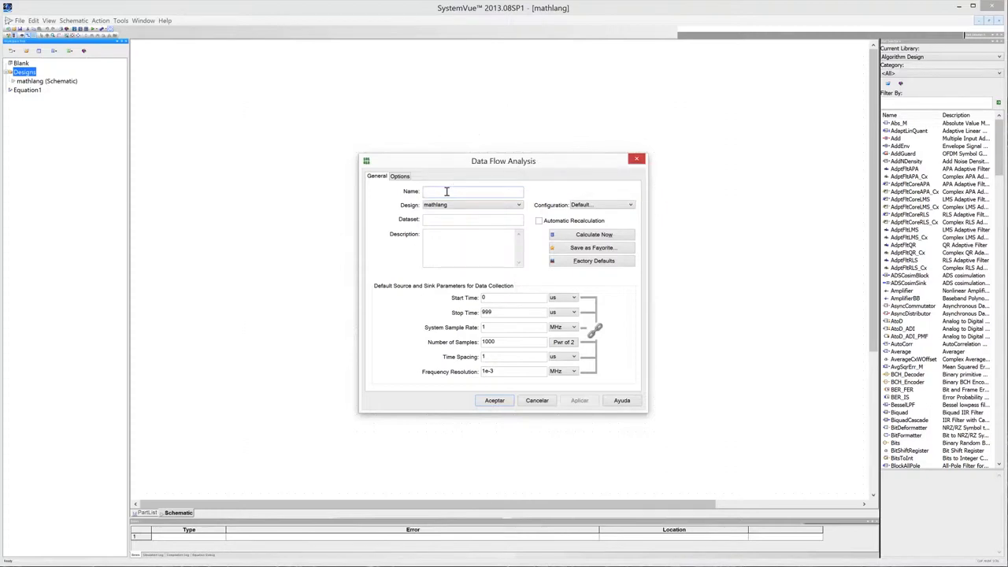
type("mathlang_analysis")
type("mathlang_data")
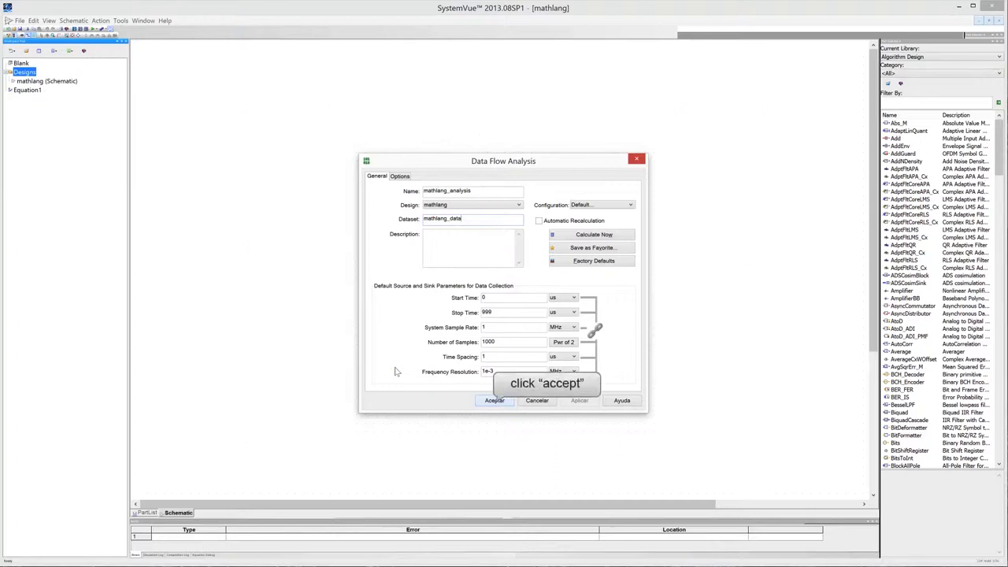
left_click(495, 400)
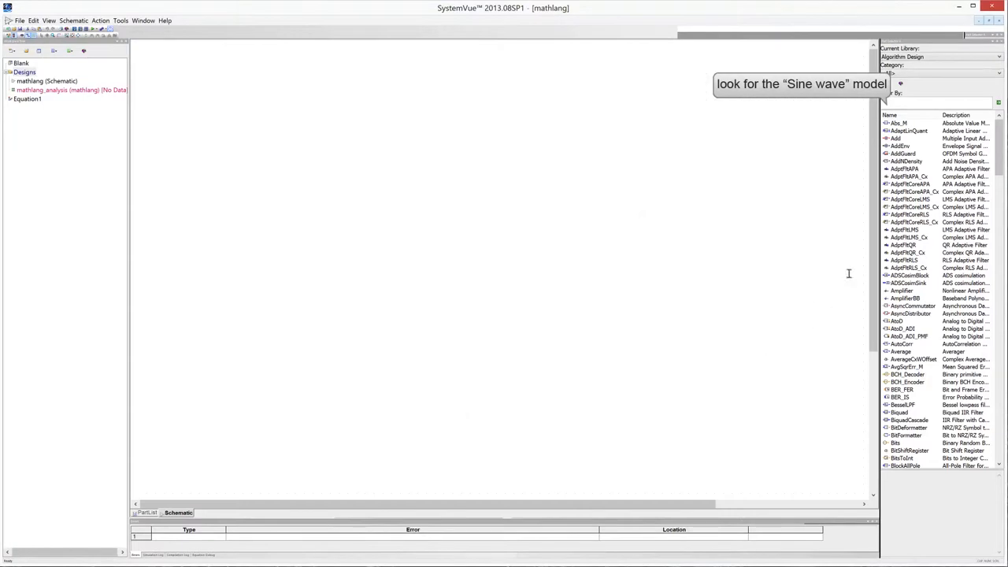
Filter the library for 'sine' and place a SineGen source S1 near the schematic centre
type("sine")
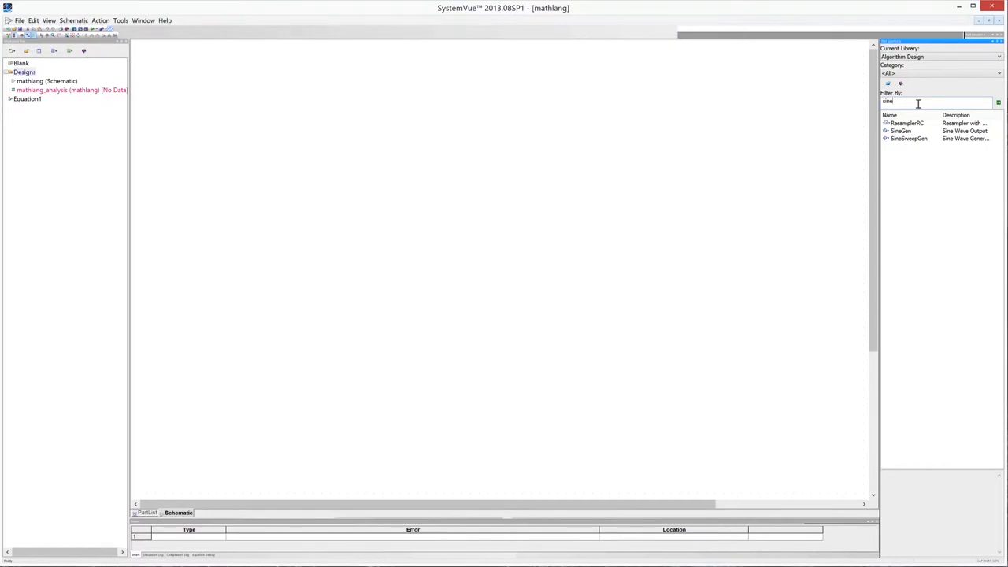
mouse_move(917, 104)
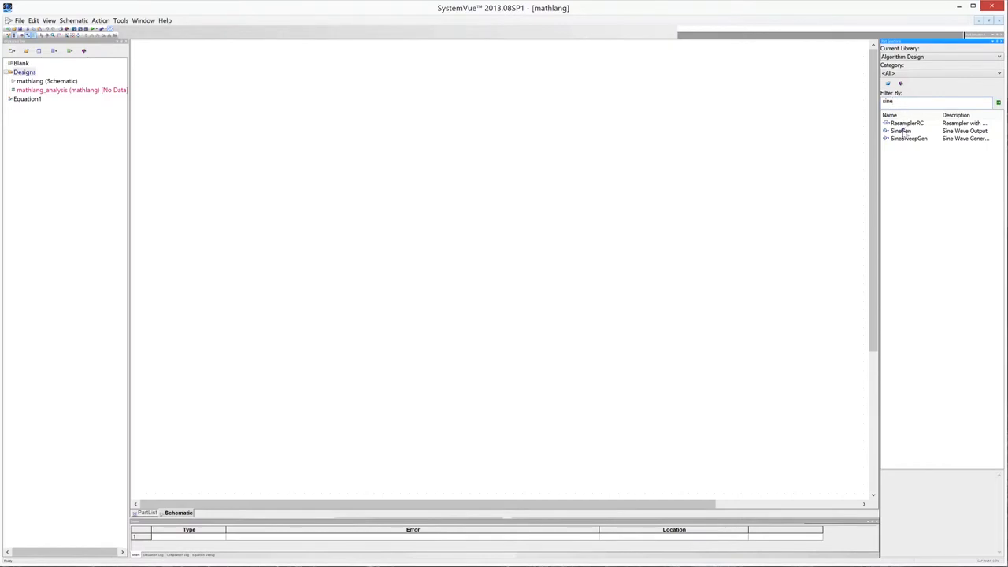
left_click(901, 131)
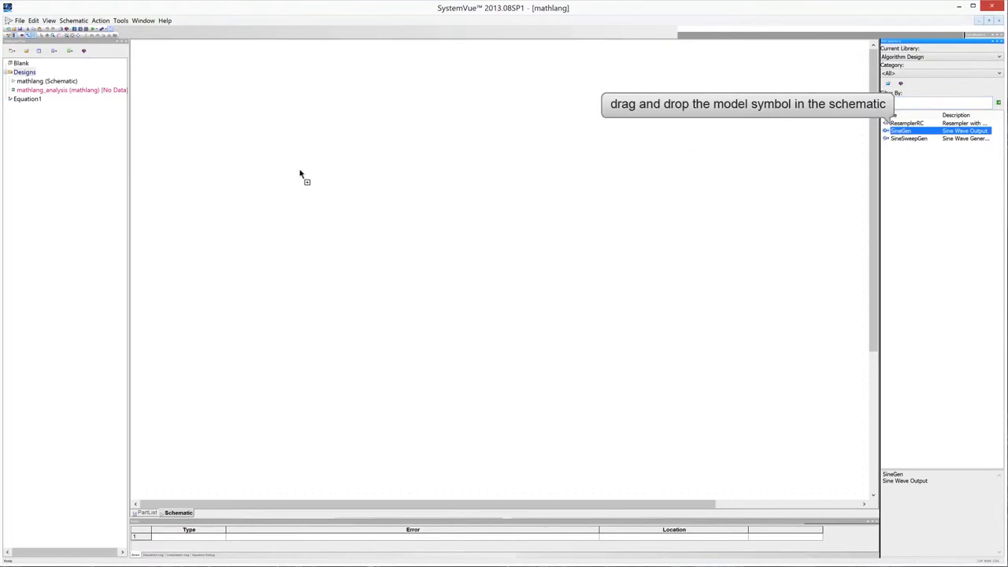
left_click_drag(901, 131, 176, 224)
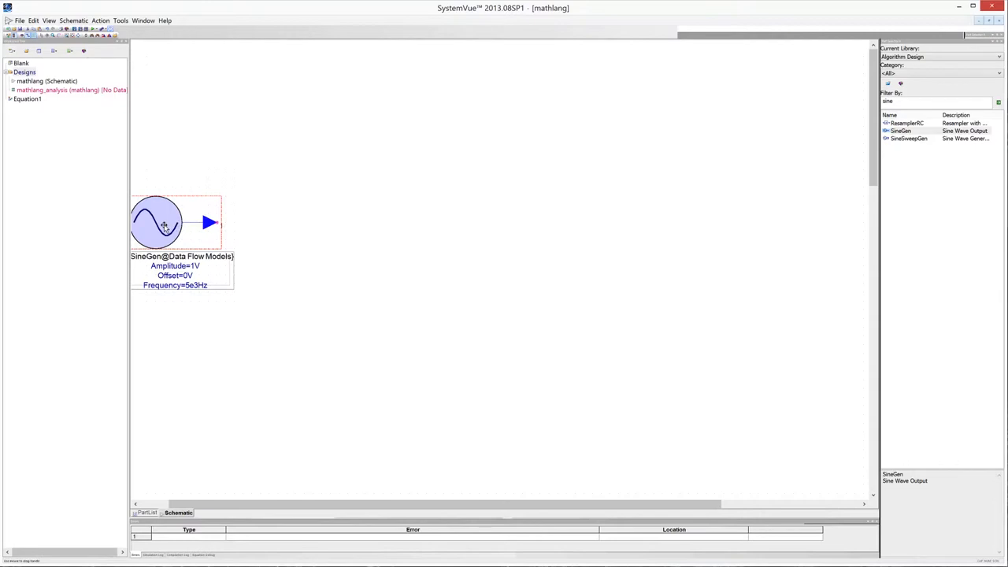
left_click_drag(158, 222, 217, 222)
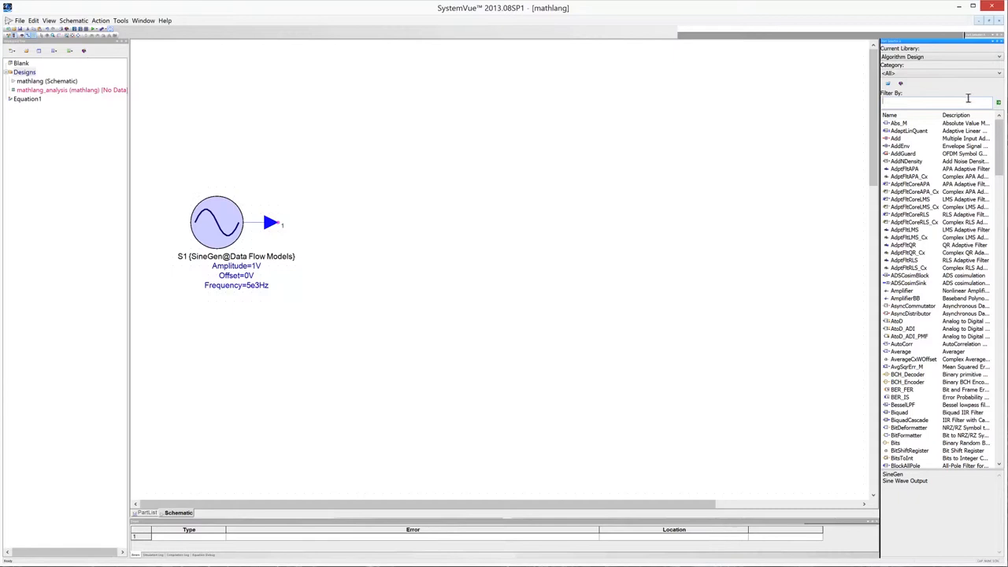
Filter for 'math', place MathLang block M1 and wire its input to the SineGen output
type("math")
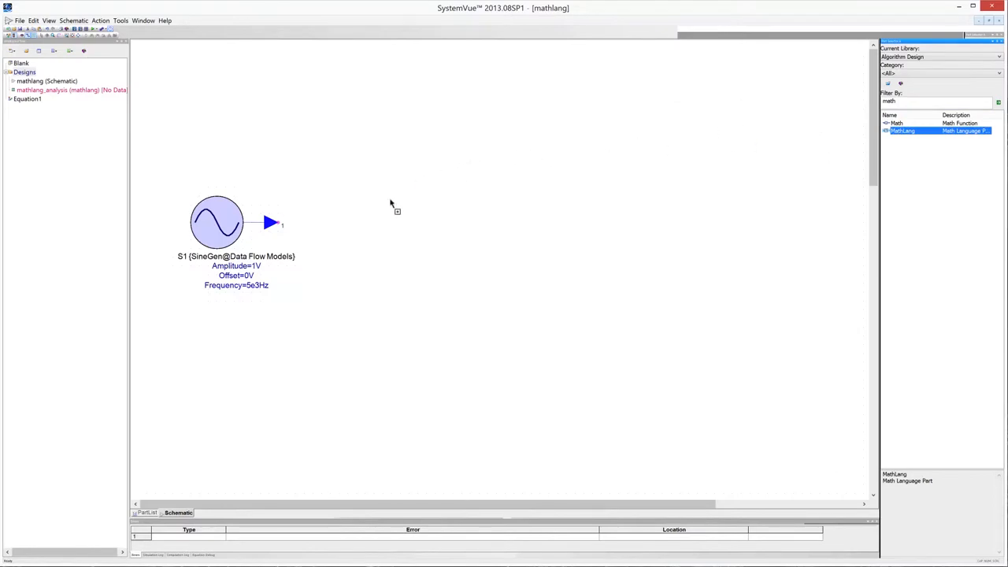
left_click_drag(901, 130, 435, 230)
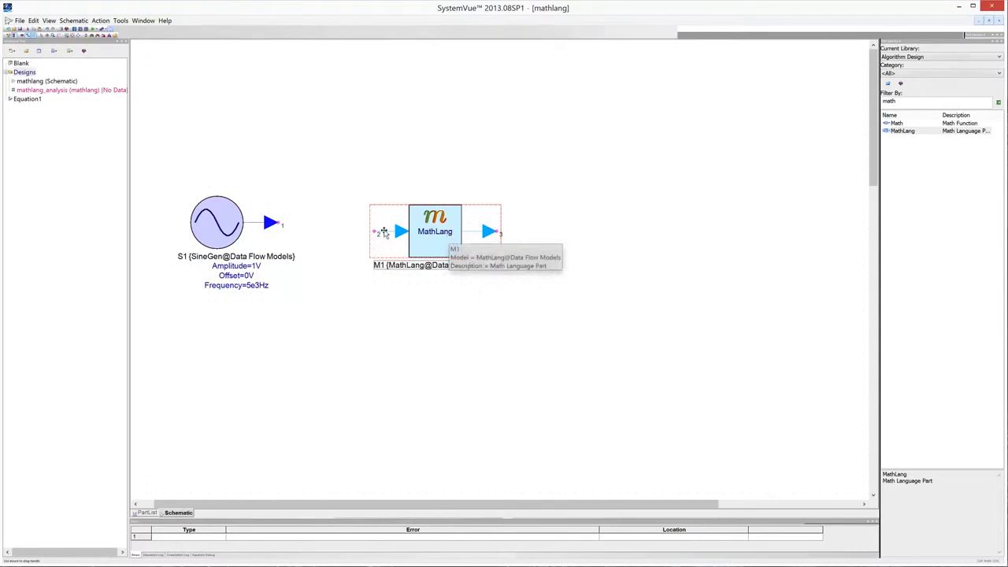
left_click_drag(435, 230, 338, 222)
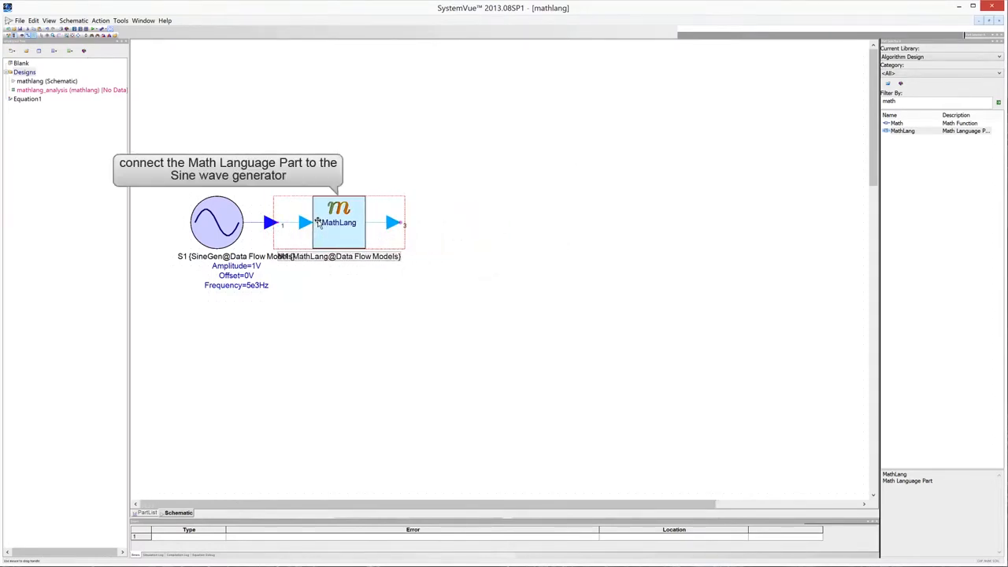
left_click_drag(338, 222, 434, 222)
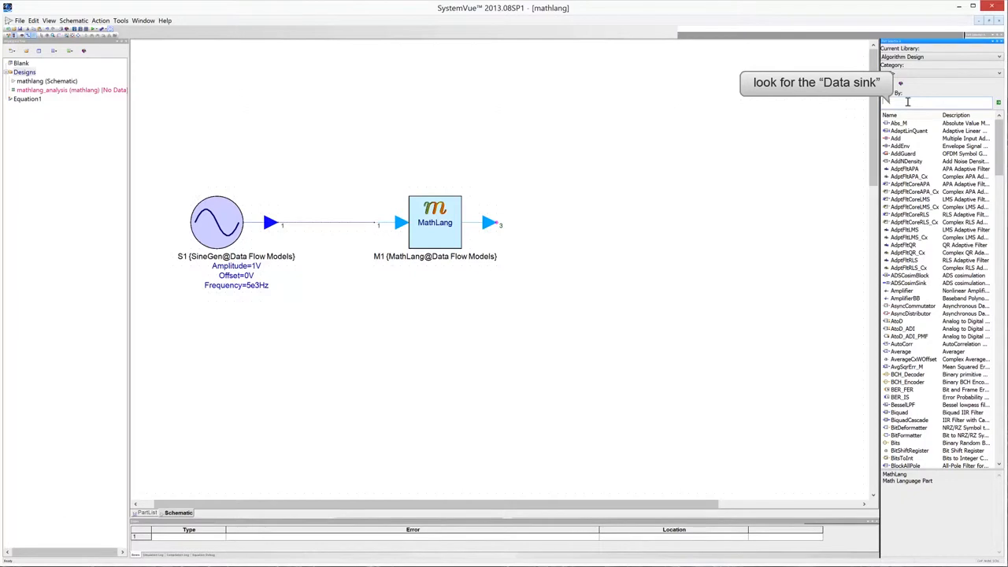
Filter for 'sink' and connect a Sink S2 to the MathLang block's output
type("sink")
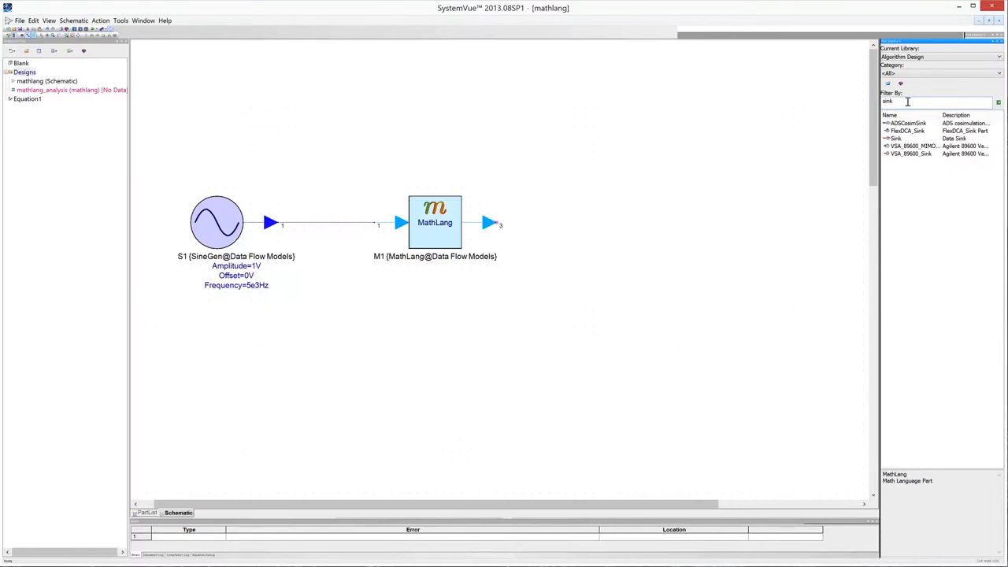
mouse_move(907, 104)
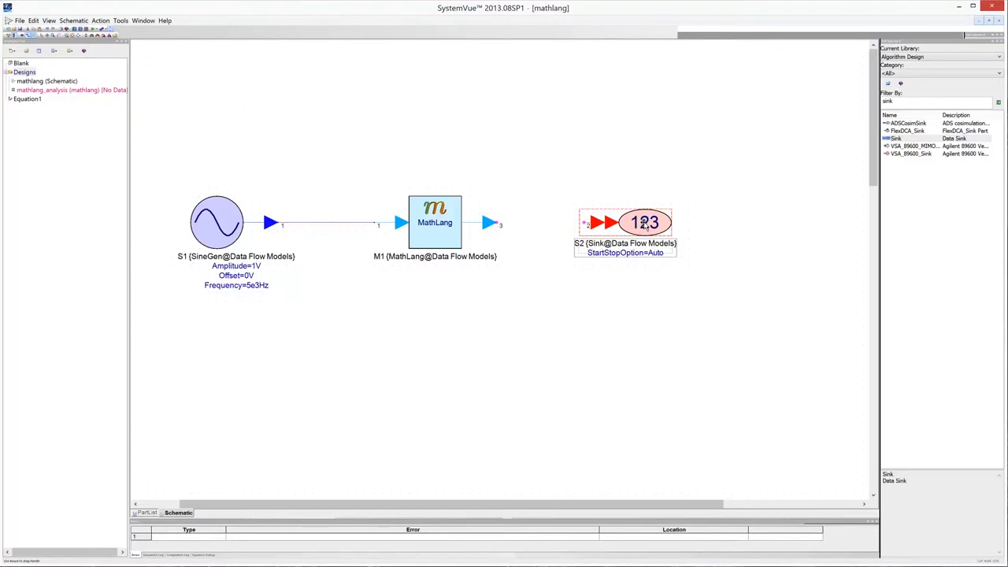
left_click_drag(626, 222, 538, 222)
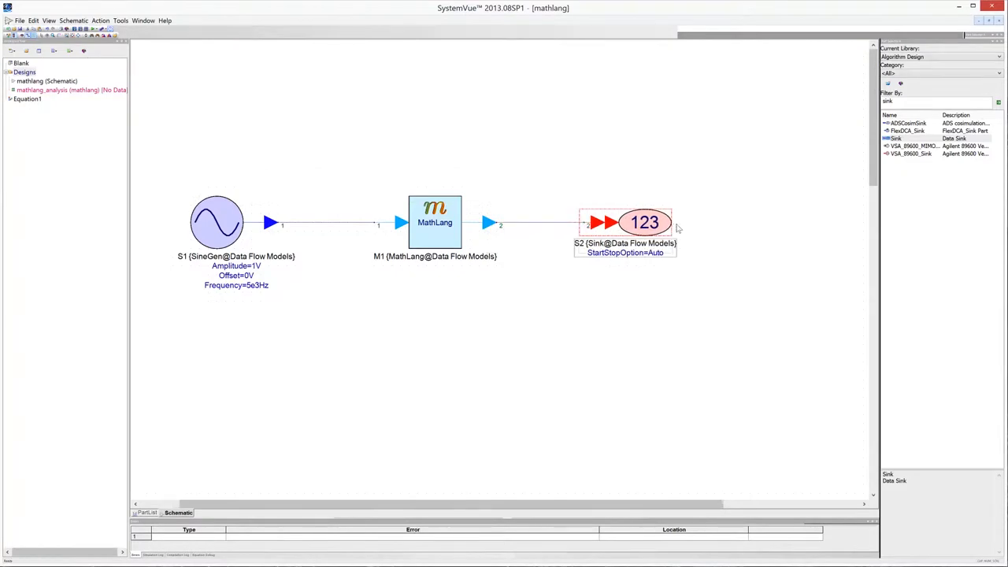
mouse_move(696, 277)
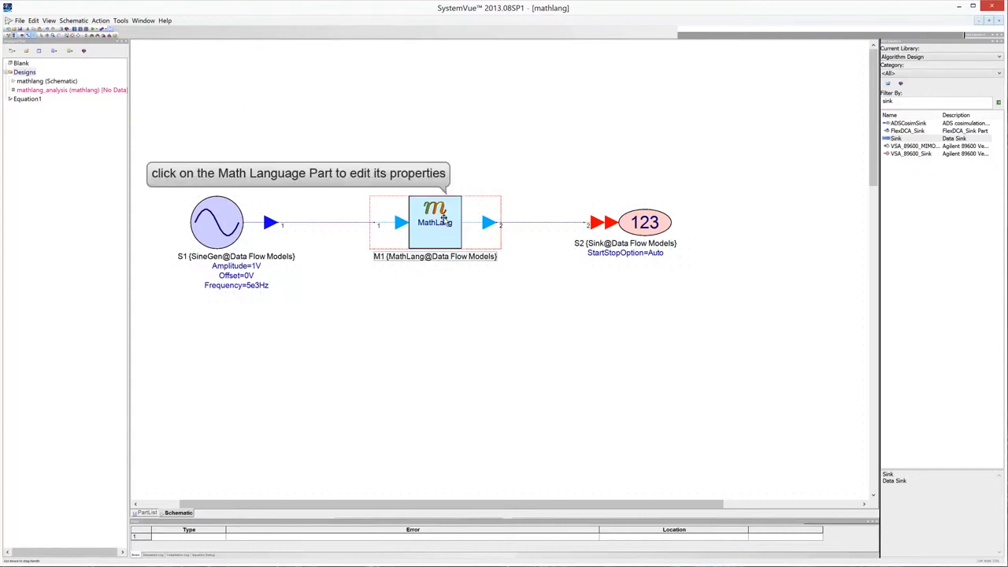
Enter M1's equations: if x < 0, y = abs(x), else y = 2*x, end
double_click(435, 223)
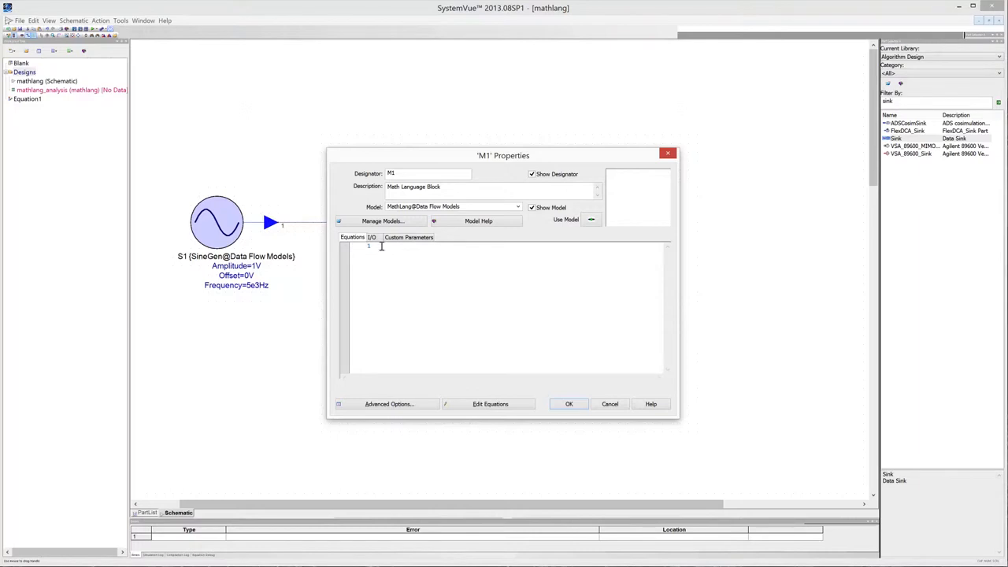
type("if x < 0")
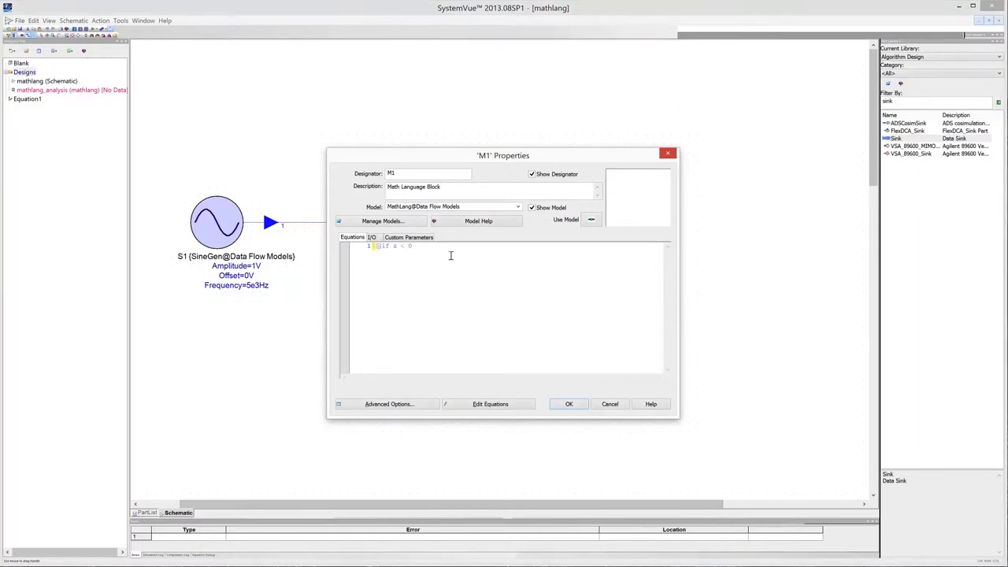
mouse_move(451, 252)
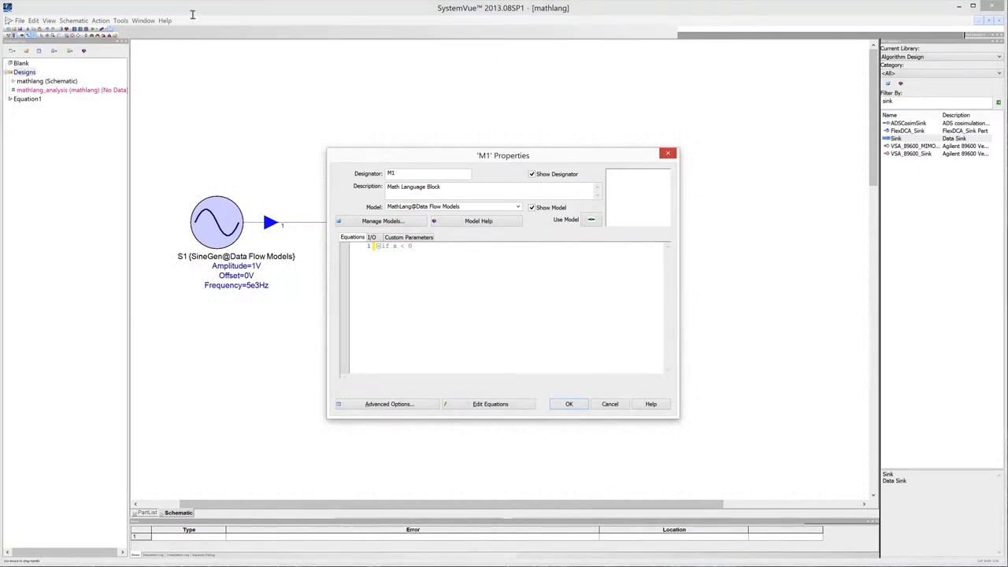
key("enter")
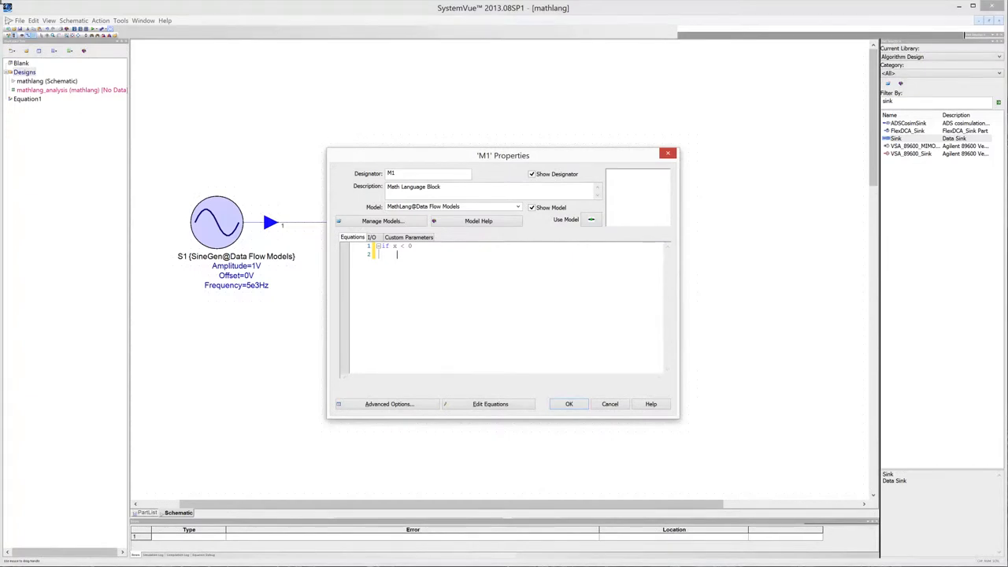
type("y = abs(x)")
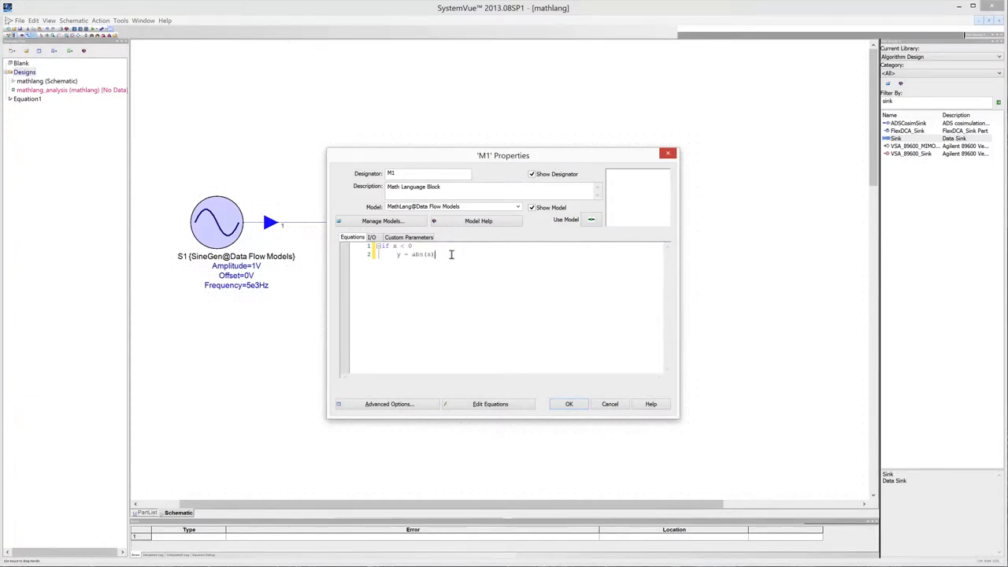
key("enter")
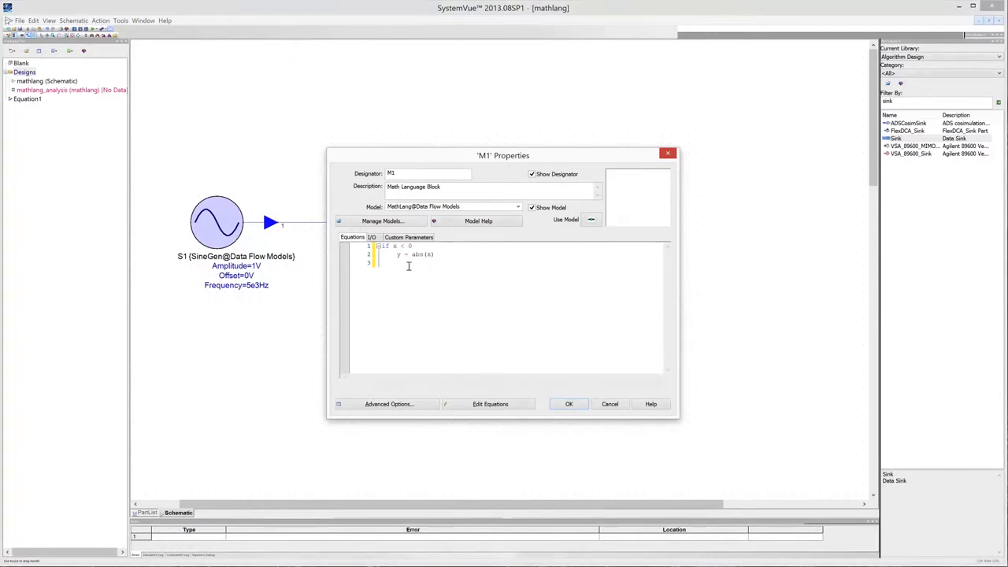
type("else")
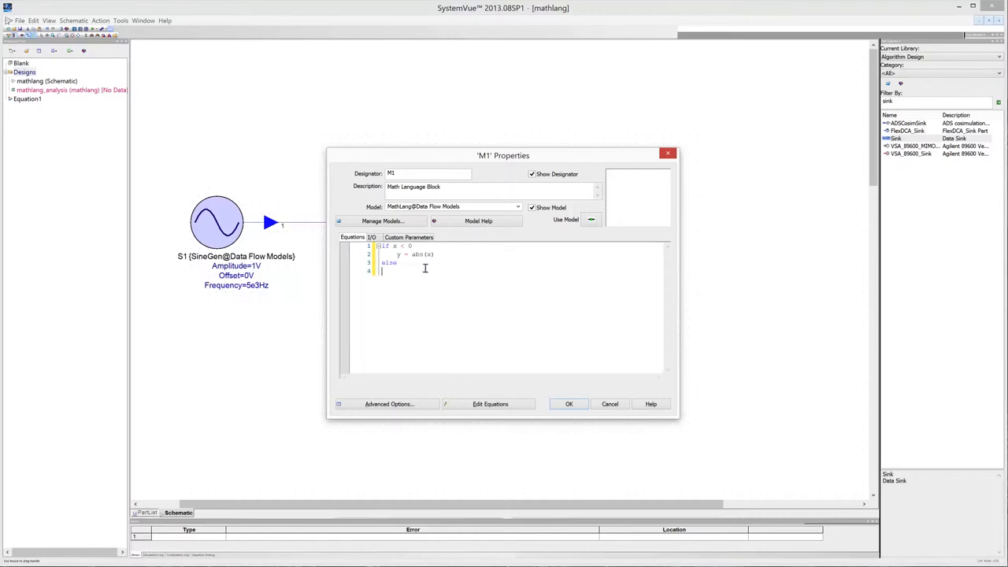
type("y = 2*x")
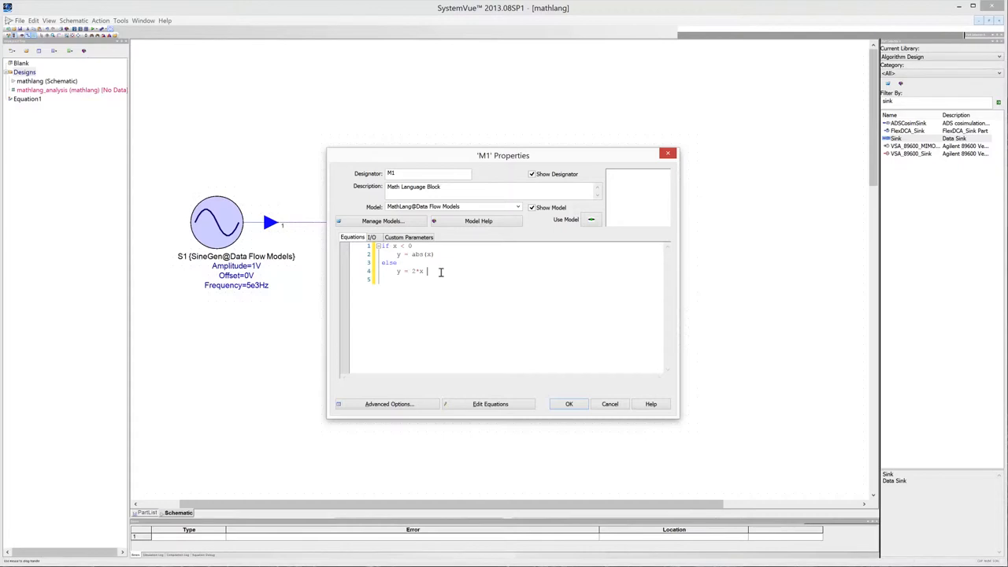
type("end")
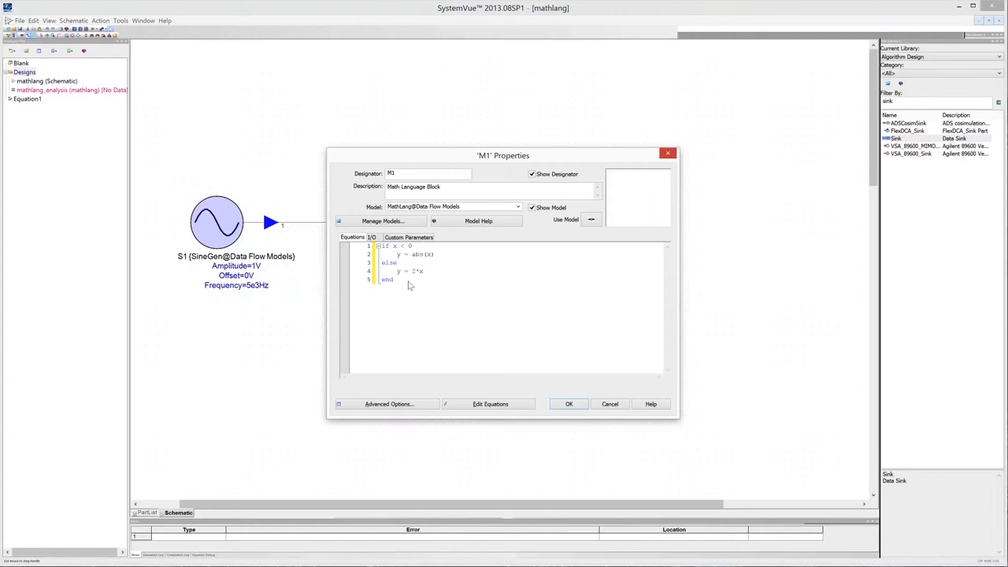
left_click(370, 236)
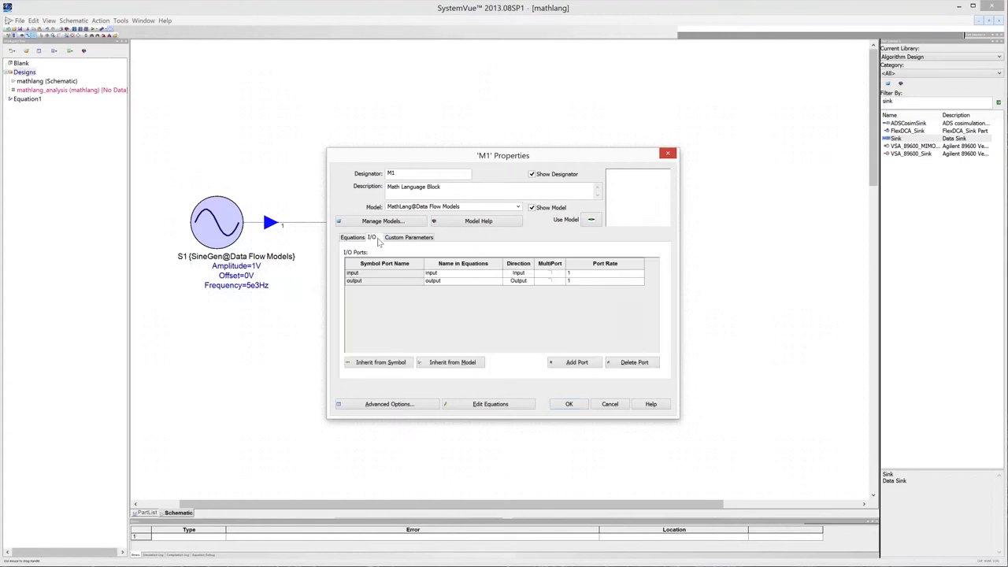
mouse_move(447, 274)
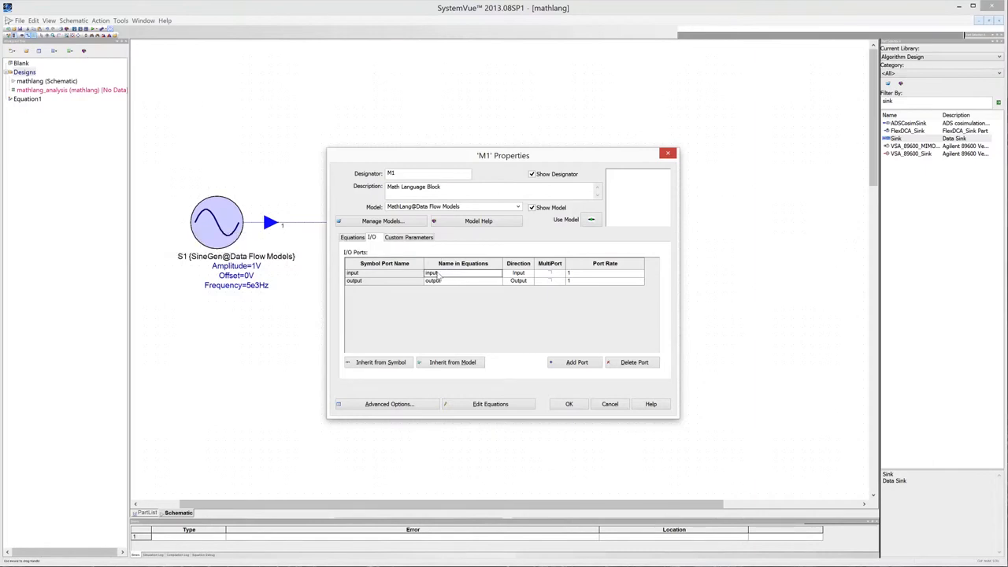
Set M1's input equation name to x and output to y, then accept the properties
type("x")
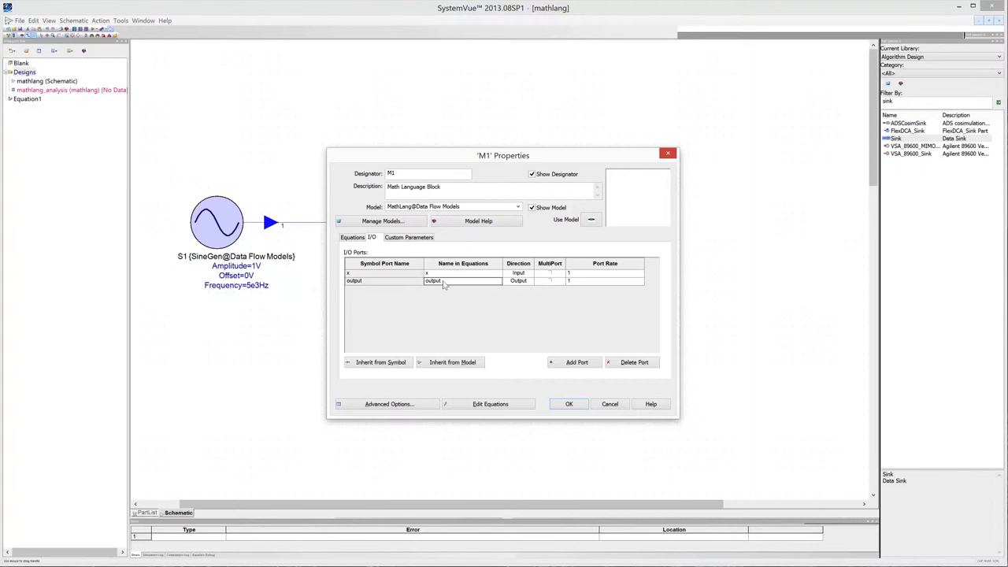
left_click(441, 280)
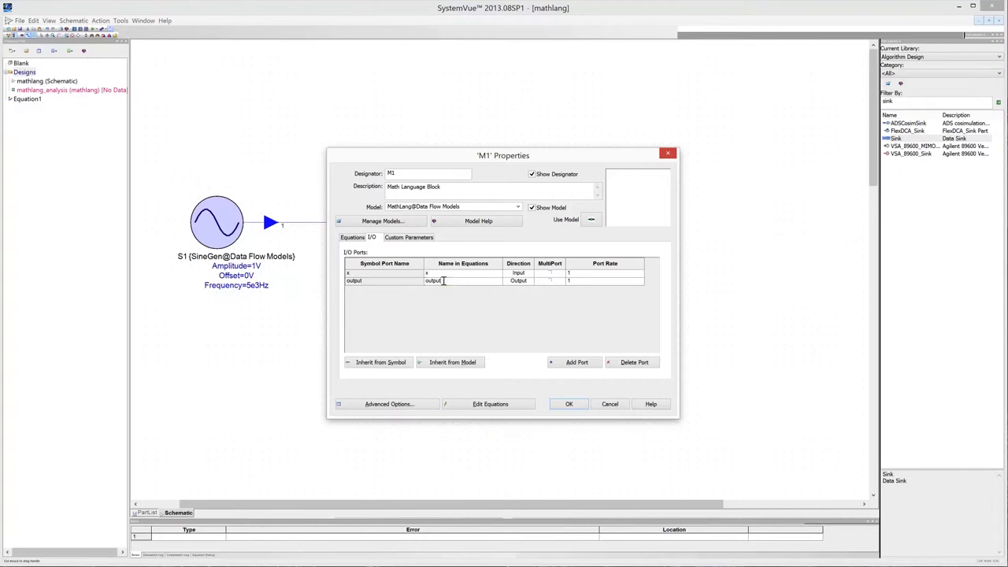
type("y")
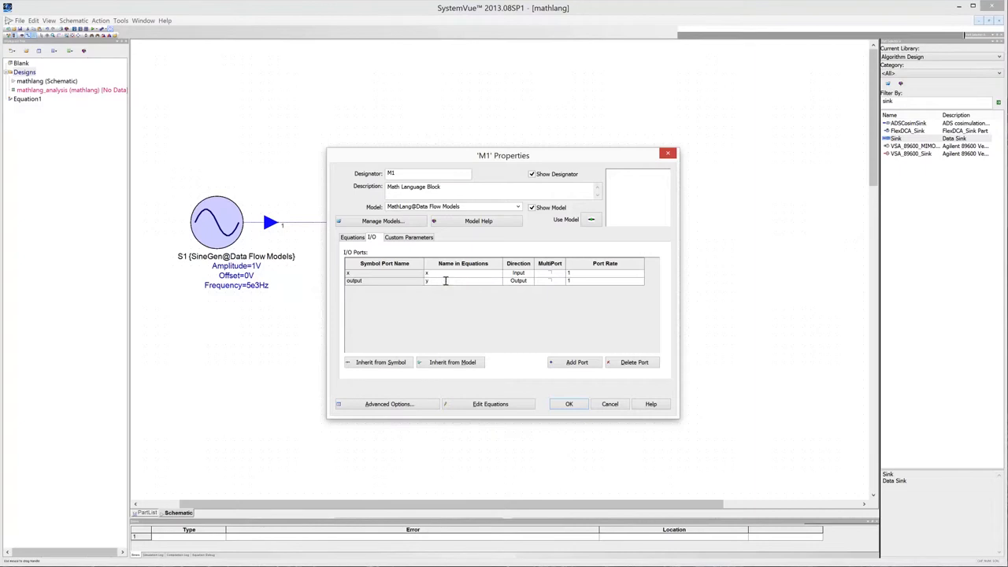
mouse_move(447, 280)
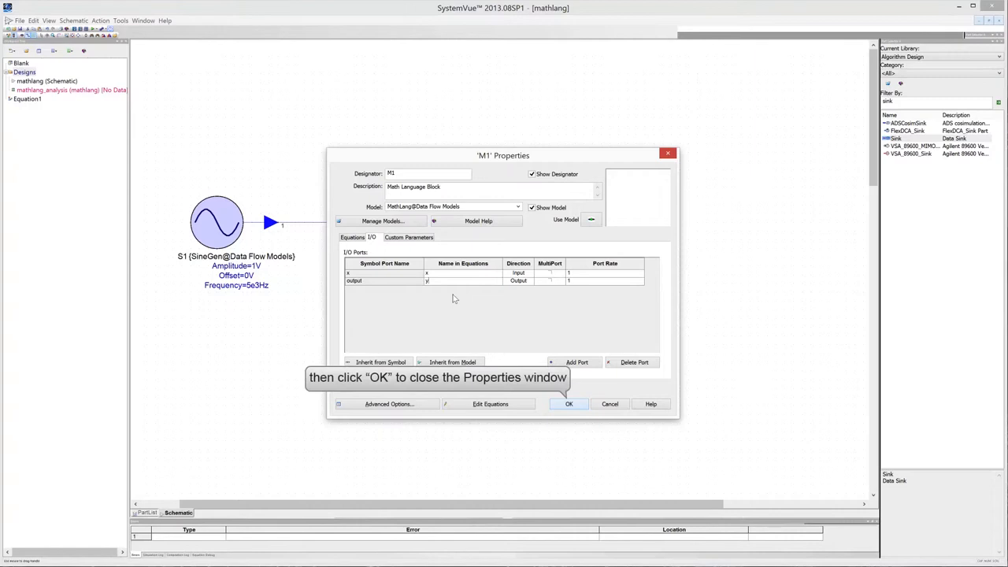
mouse_move(570, 404)
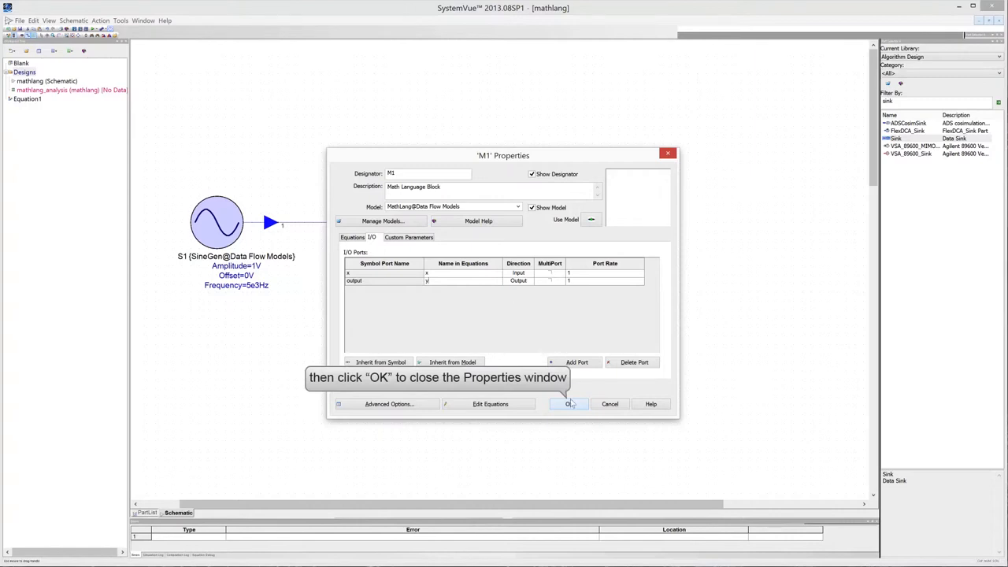
left_click(569, 403)
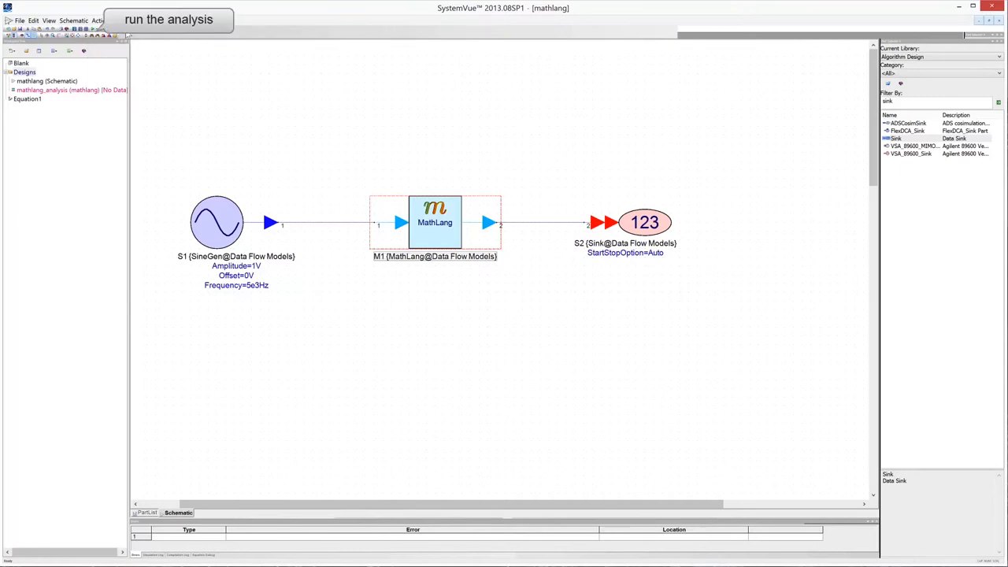
Run the mathlang_analysis so the mathlang_data dataset appears in the workspace tree
left_click(98, 28)
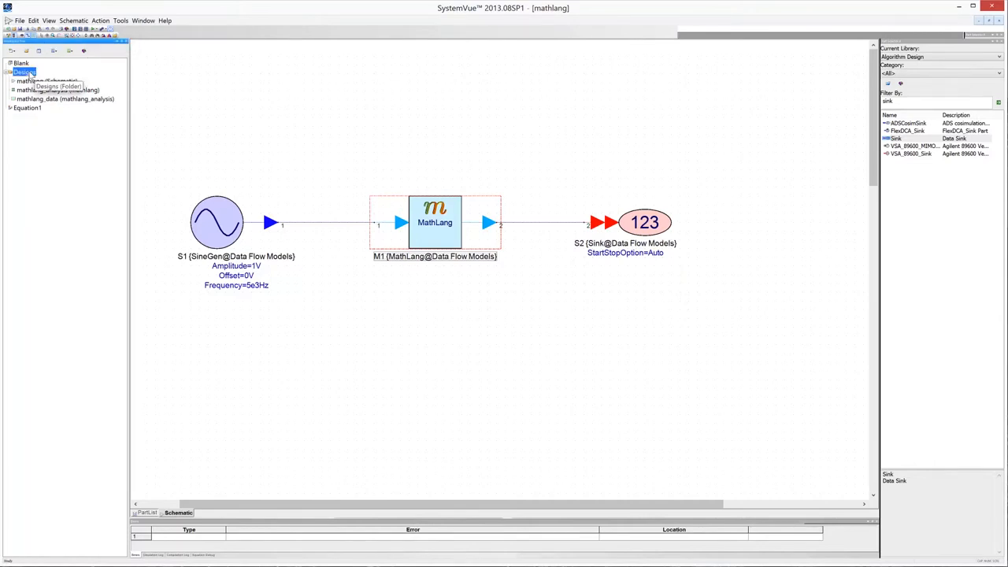
right_click(22, 73)
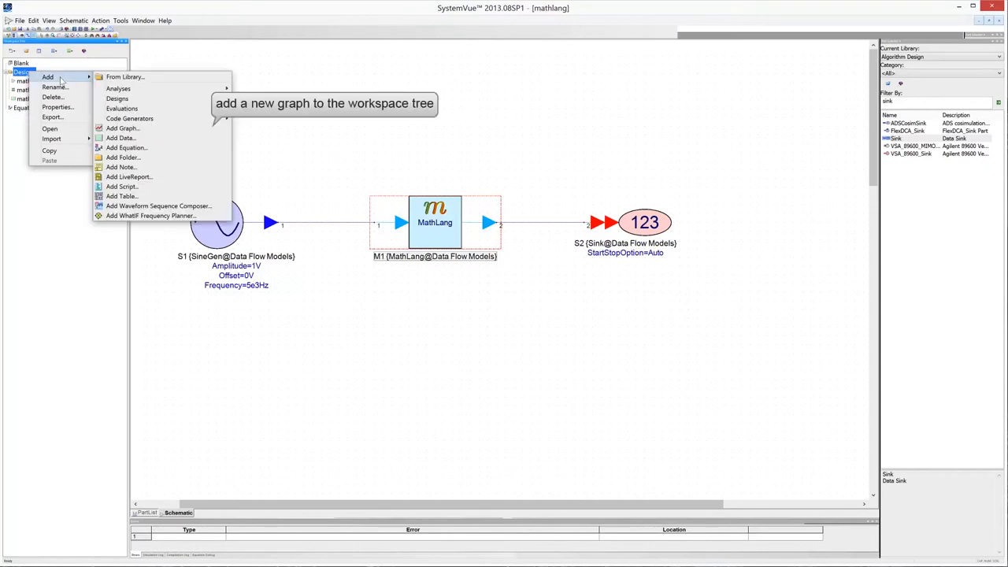
Add a Time-series graph plotting the S2 dataset from mathlang_data
left_click(123, 129)
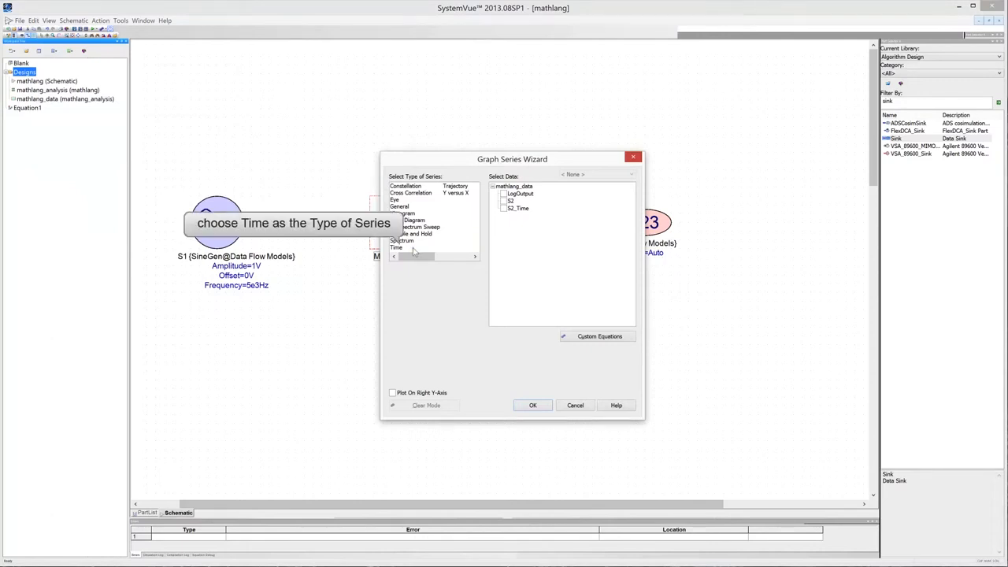
left_click(396, 247)
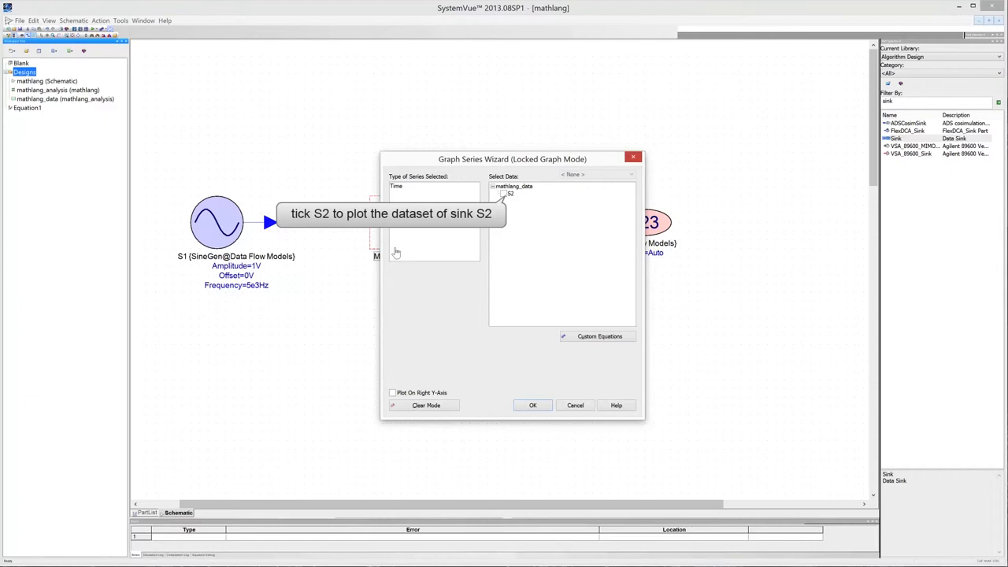
mouse_move(494, 227)
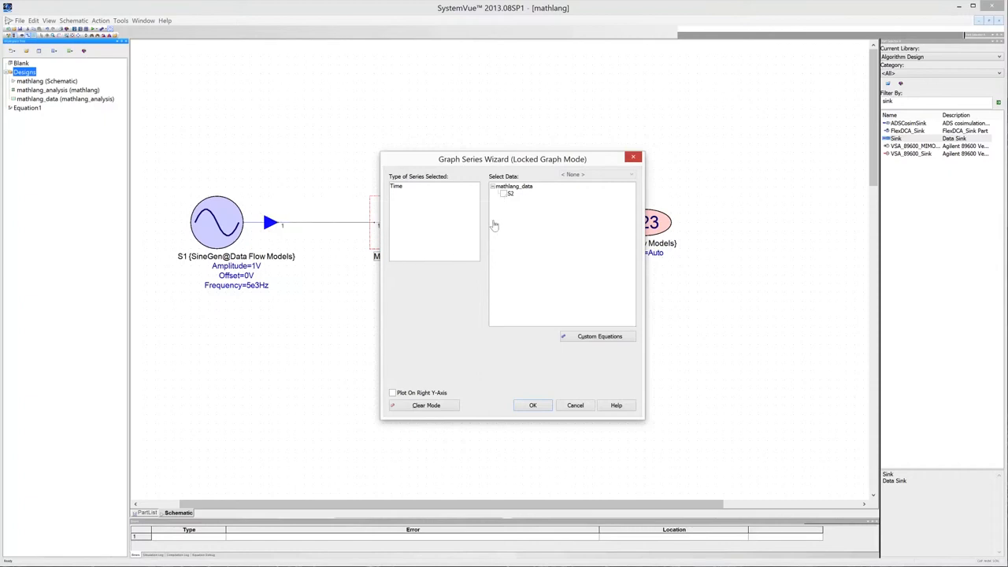
left_click(510, 194)
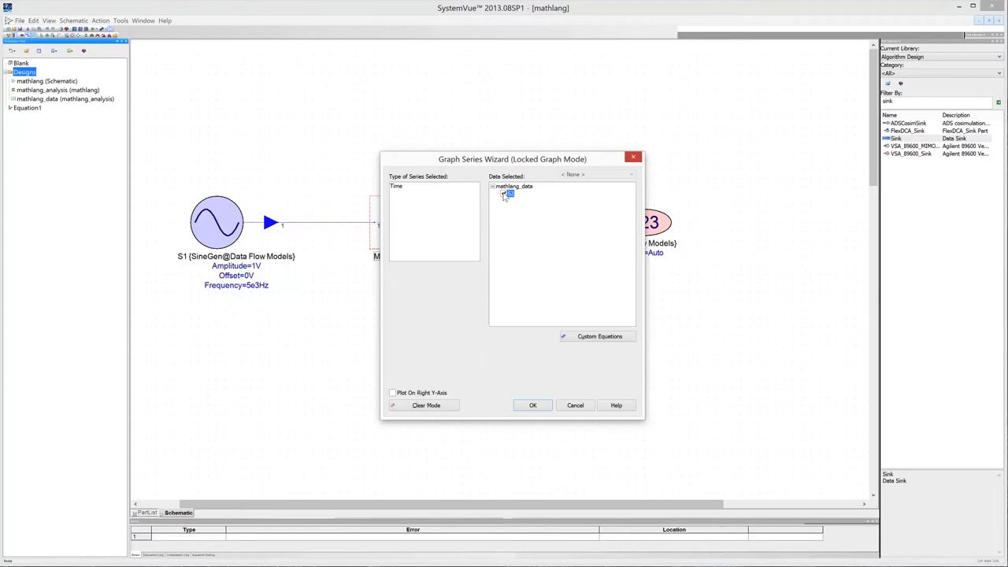
left_click(503, 194)
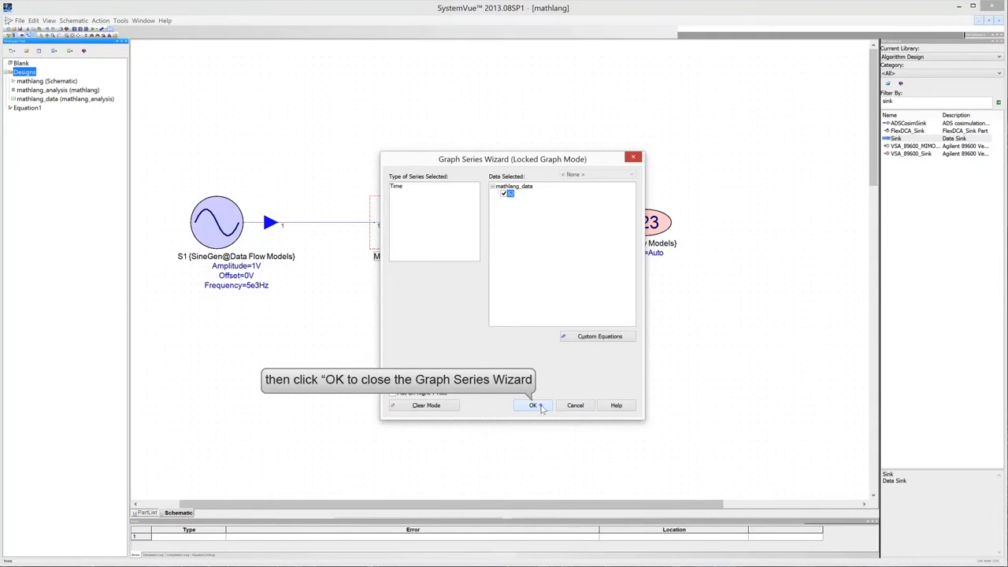
left_click(533, 404)
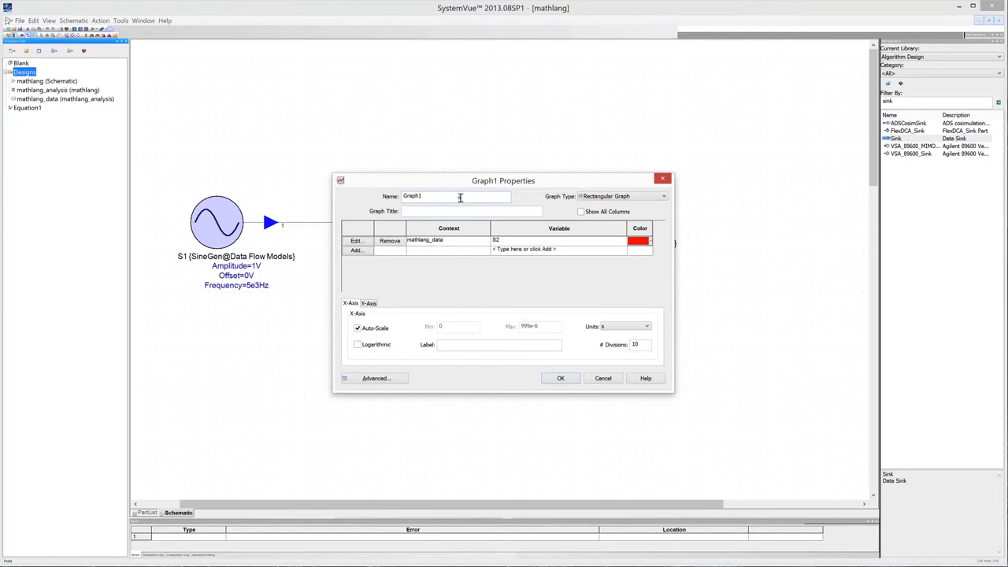
Name and title the graph 'Math Output' and accept its properties
type("Math Output")
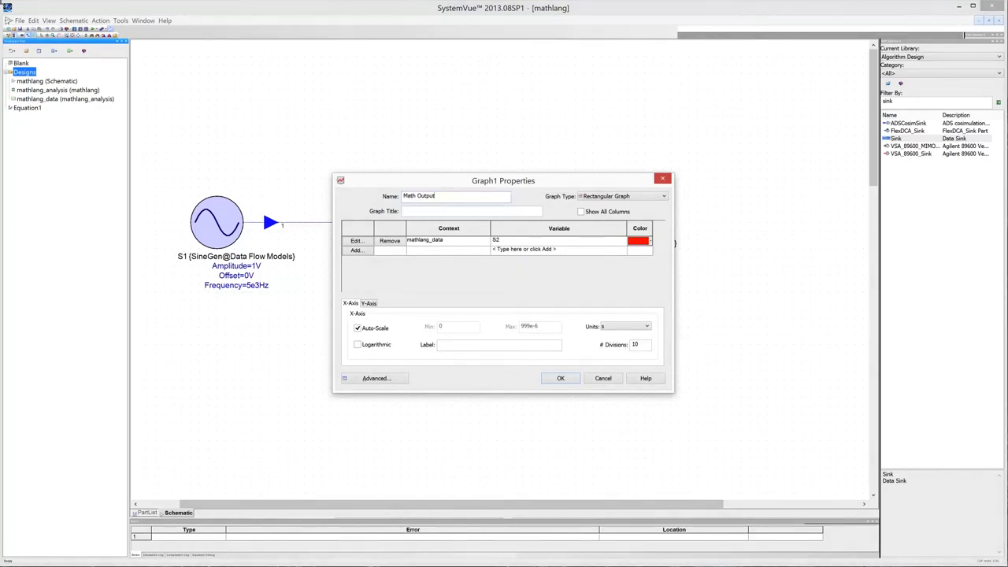
mouse_move(441, 122)
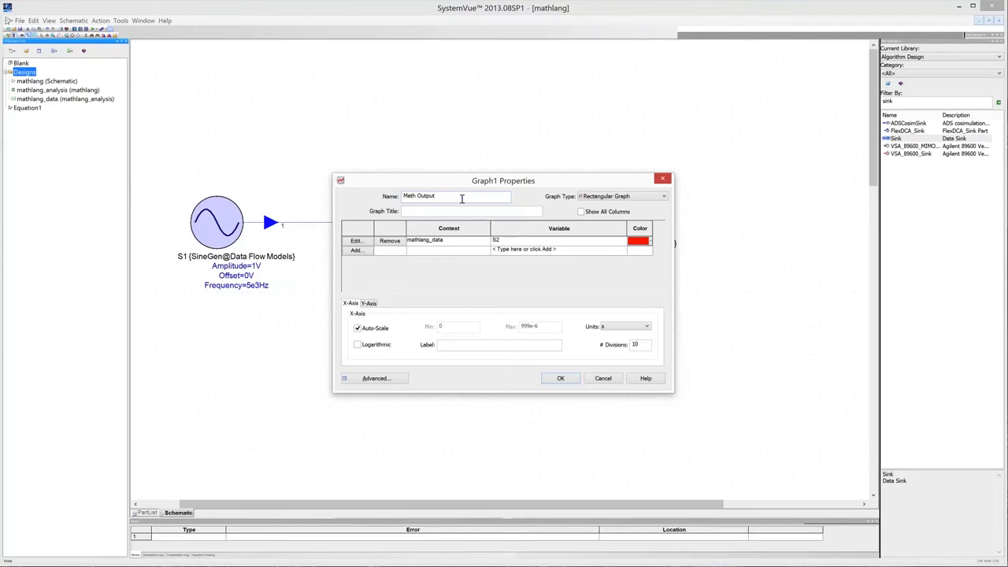
type("Math Output")
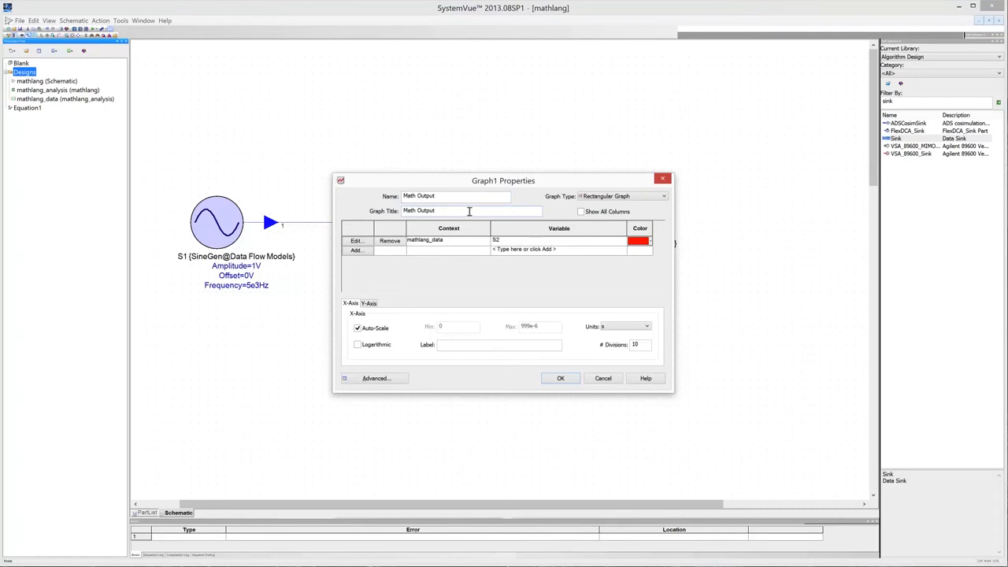
mouse_move(469, 214)
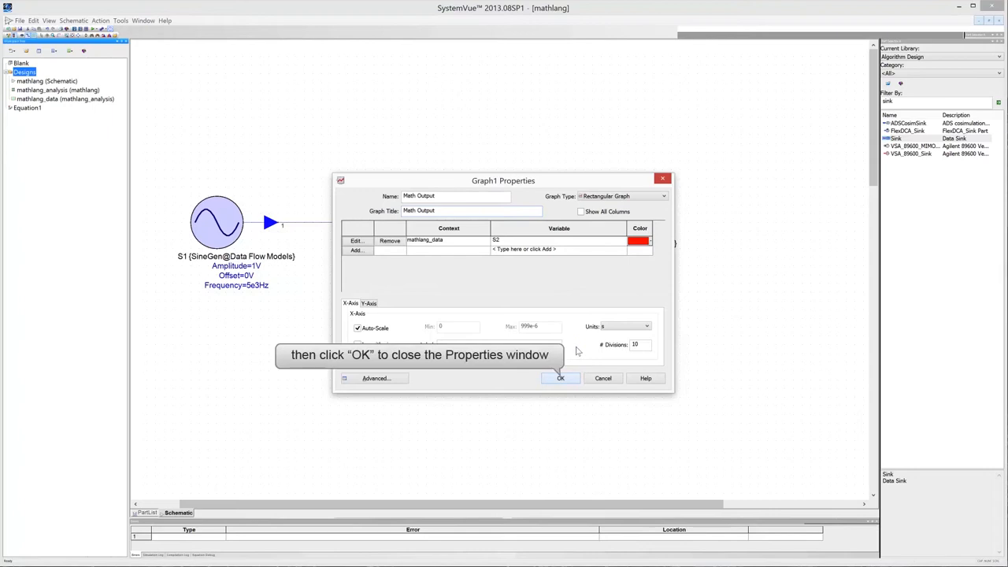
mouse_move(564, 371)
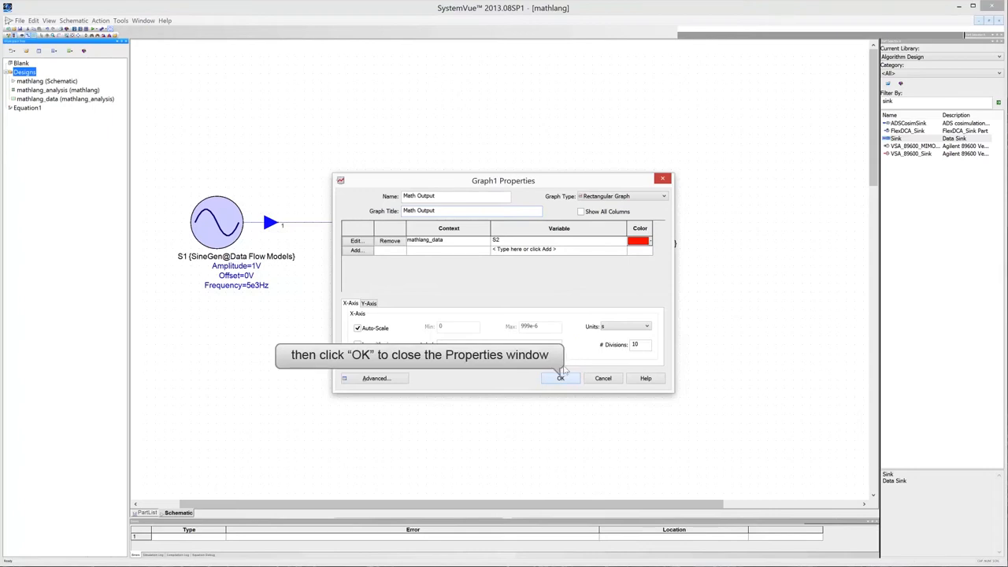
left_click(560, 378)
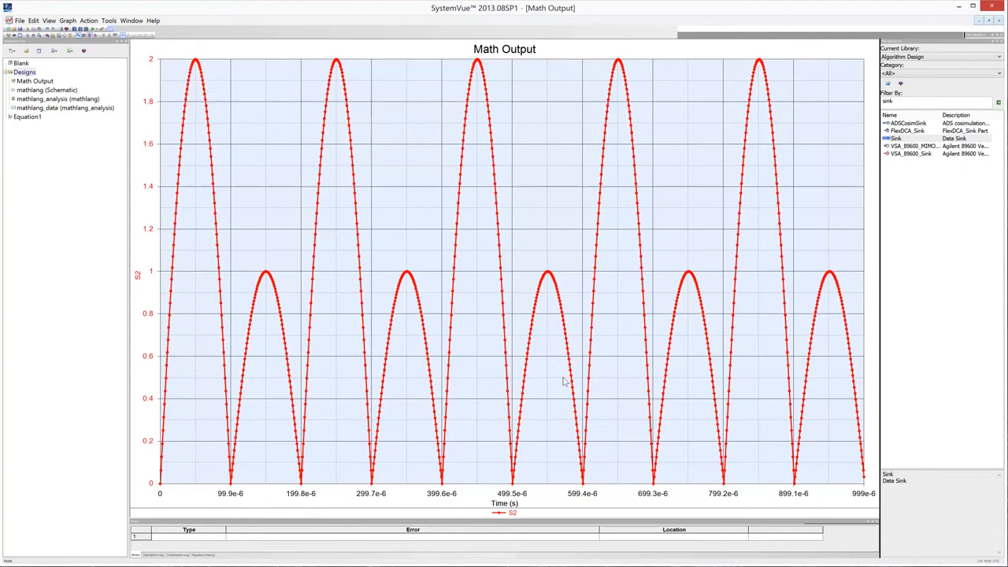
mouse_move(557, 361)
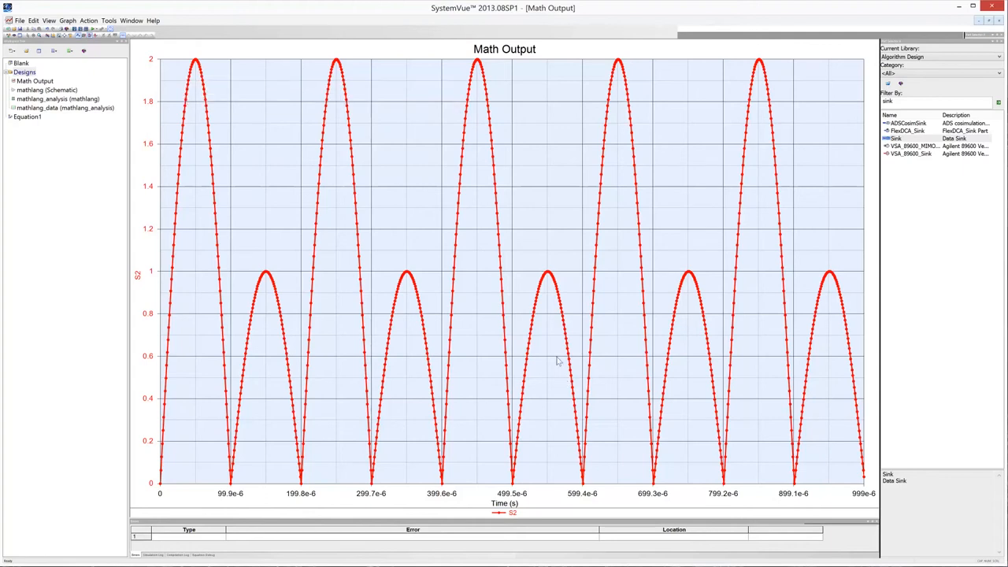
mouse_move(378, 167)
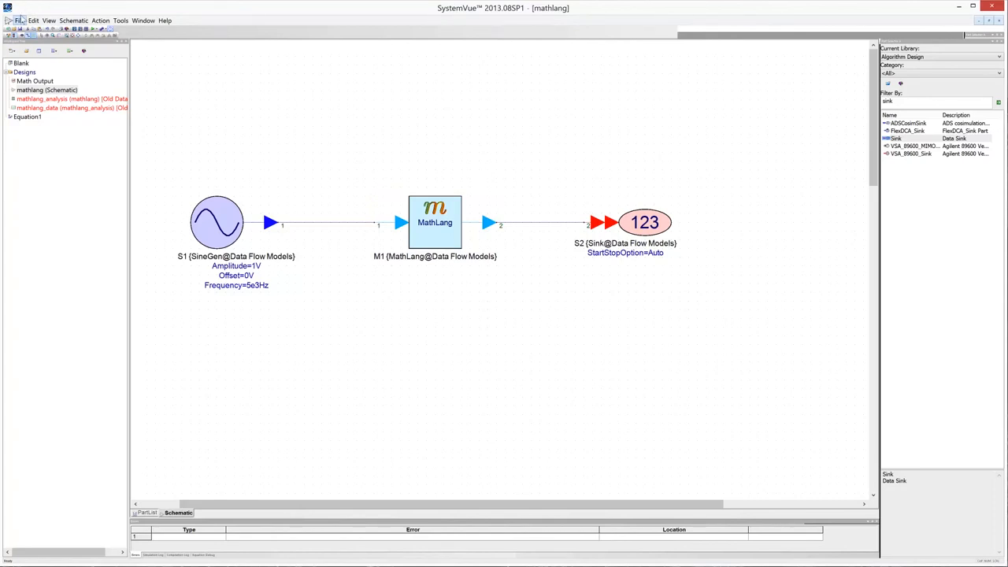
Save the workspace as demo_math.wsv through Save As
left_click(19, 19)
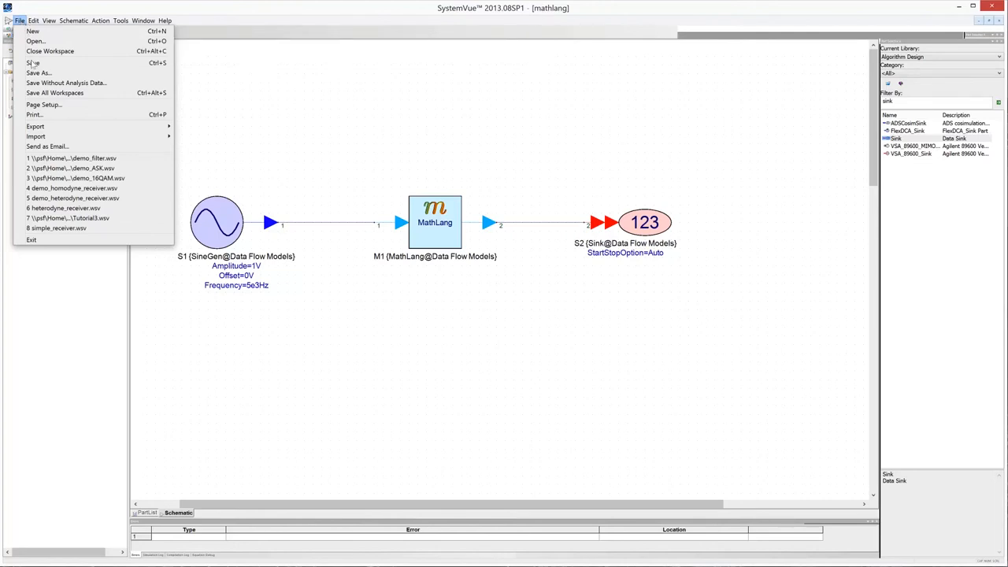
left_click(38, 72)
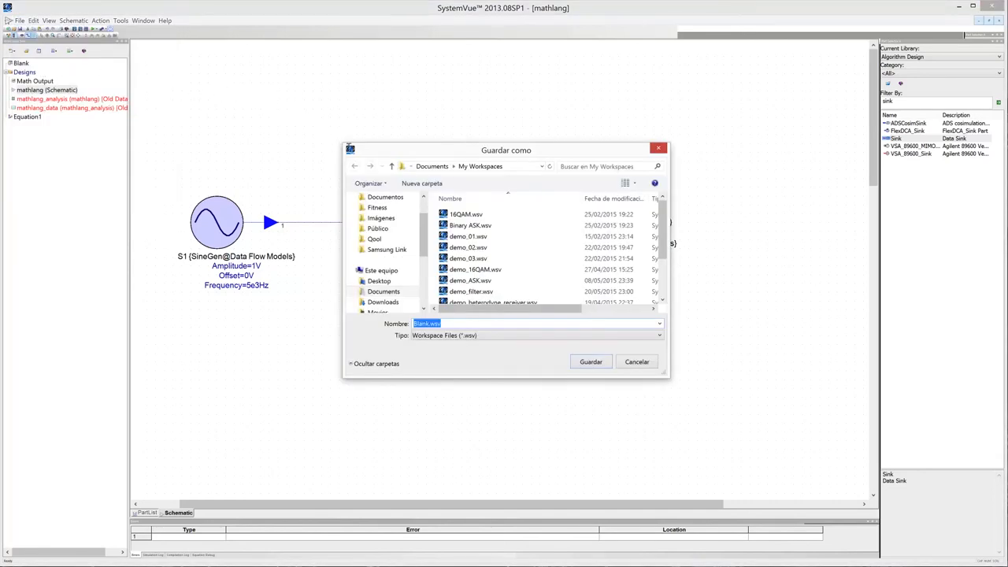
left_click(459, 324)
type("demo_math")
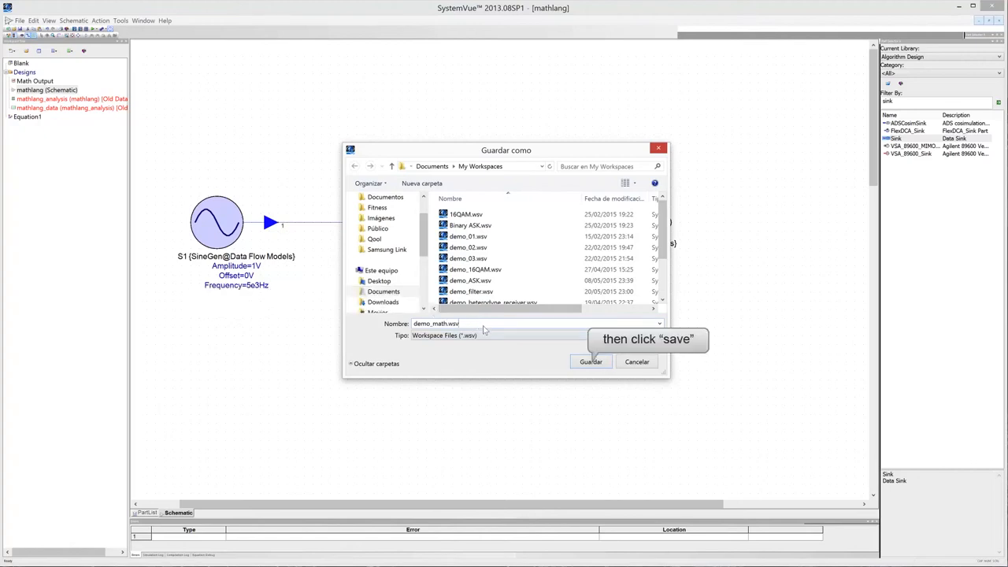
left_click(591, 361)
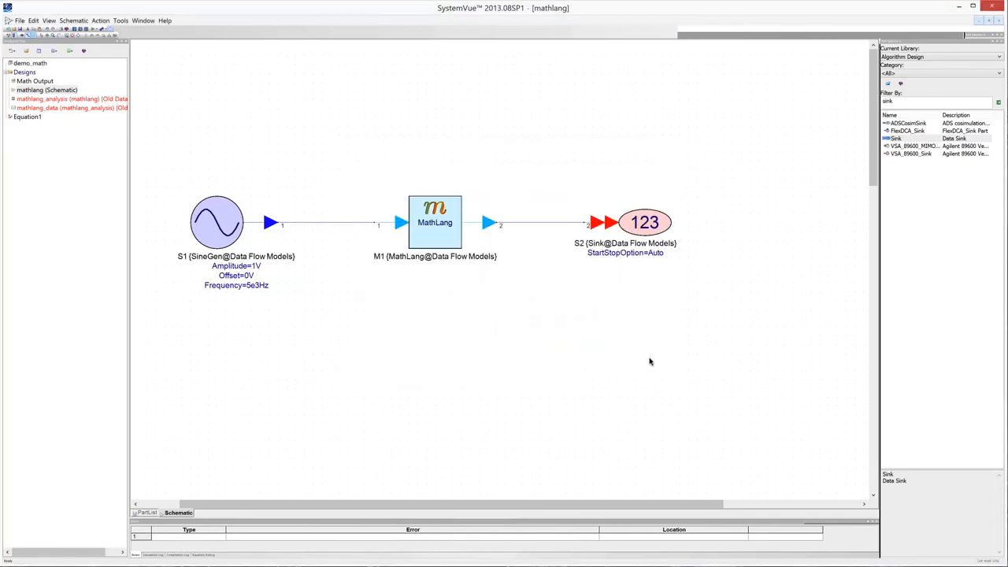